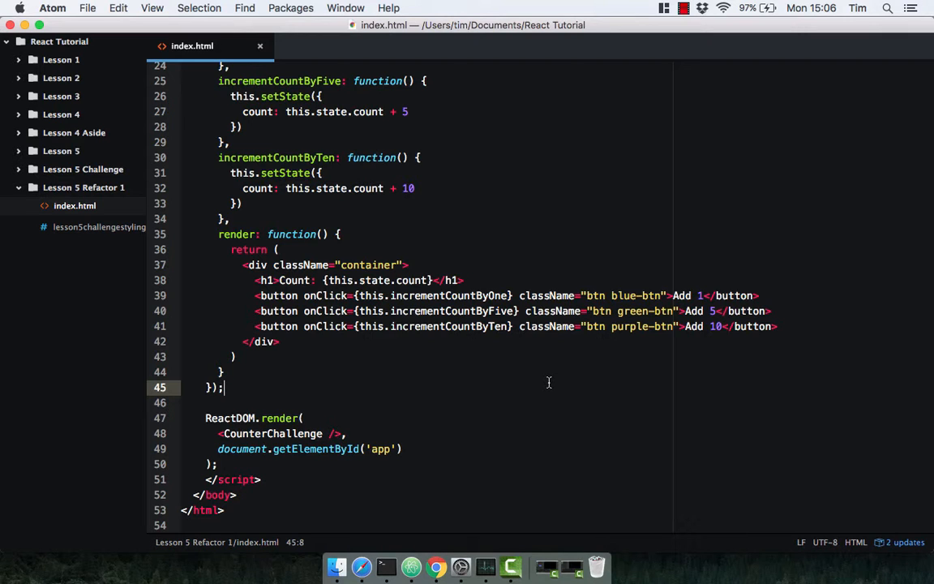
Step: Place the cursor after the incrementCountByTen block, ready for a new blank line
scroll(down, 3)
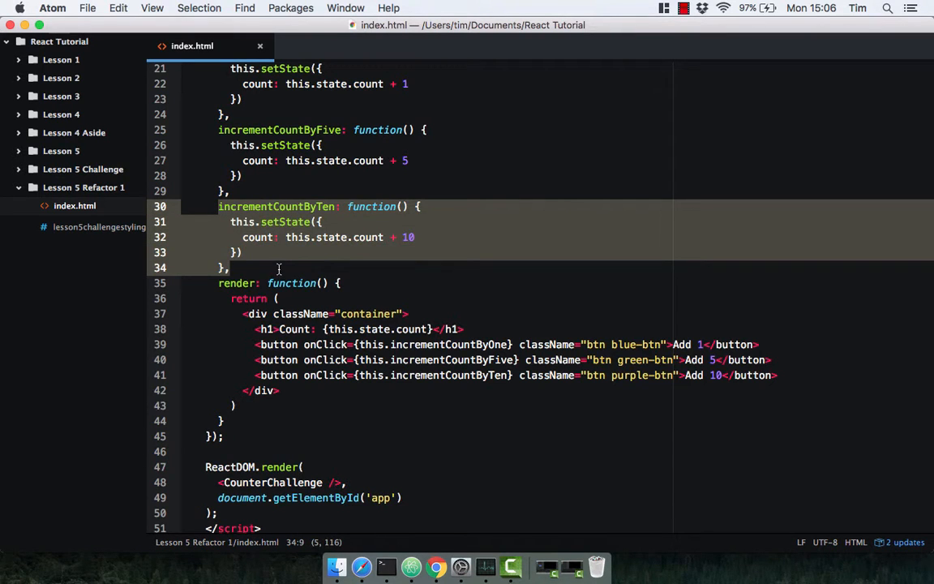
scroll(down, 3)
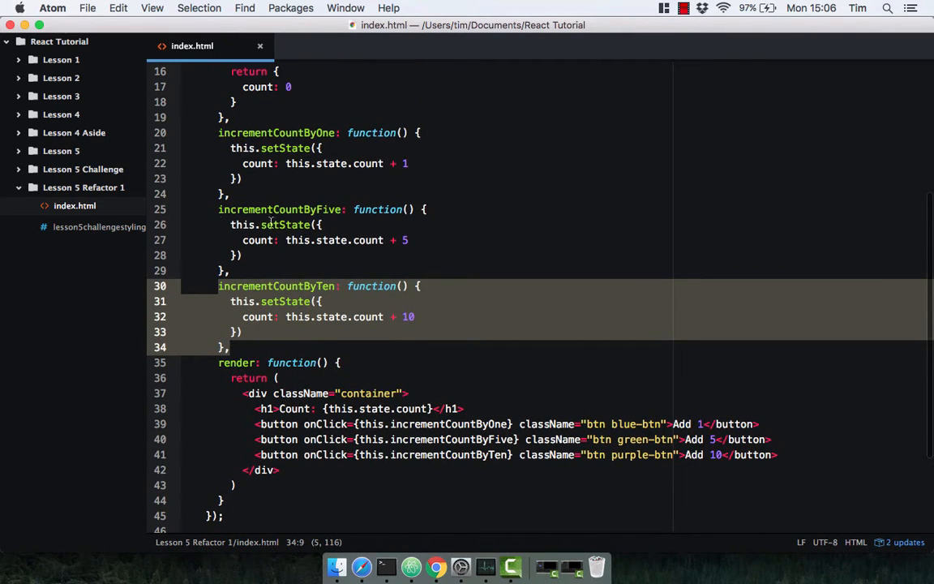
click(230, 194)
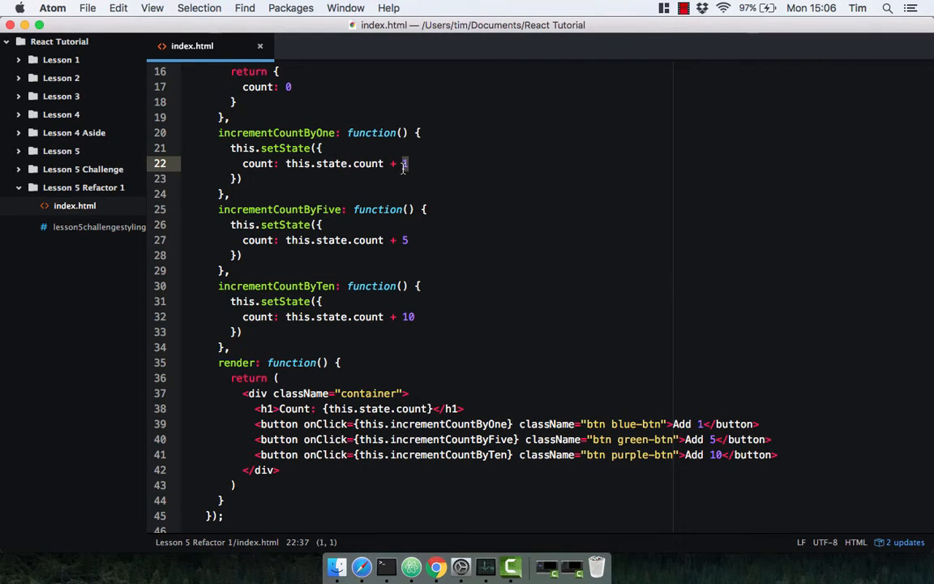
mouse_move(399, 169)
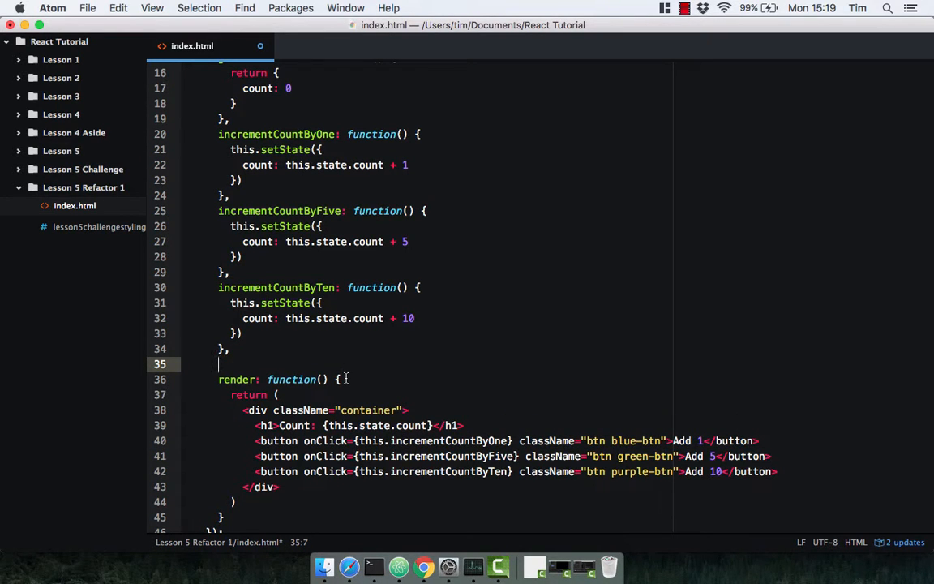
Step: Write the incrementCount: function(value) { signature with its body on a new line
text(incrementCount: f)
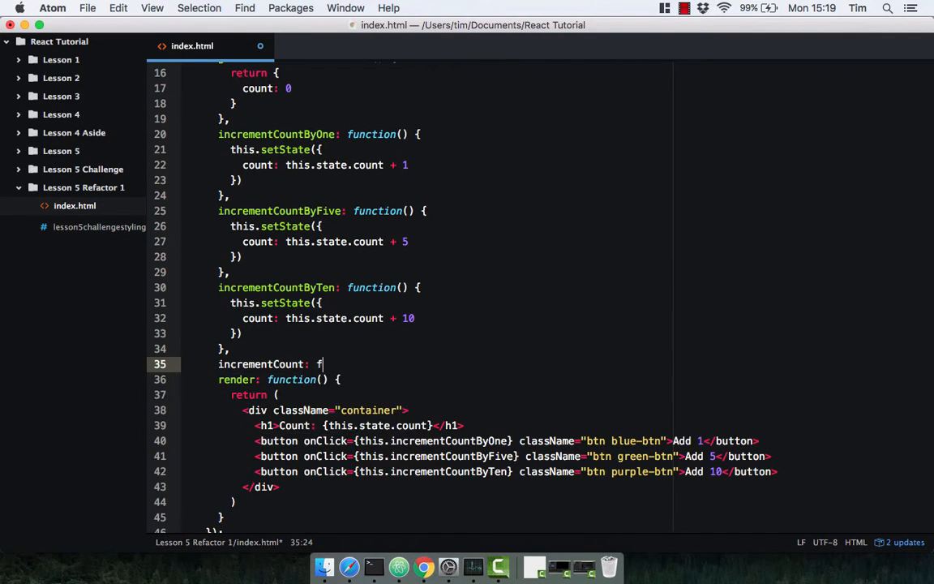
text(unction())
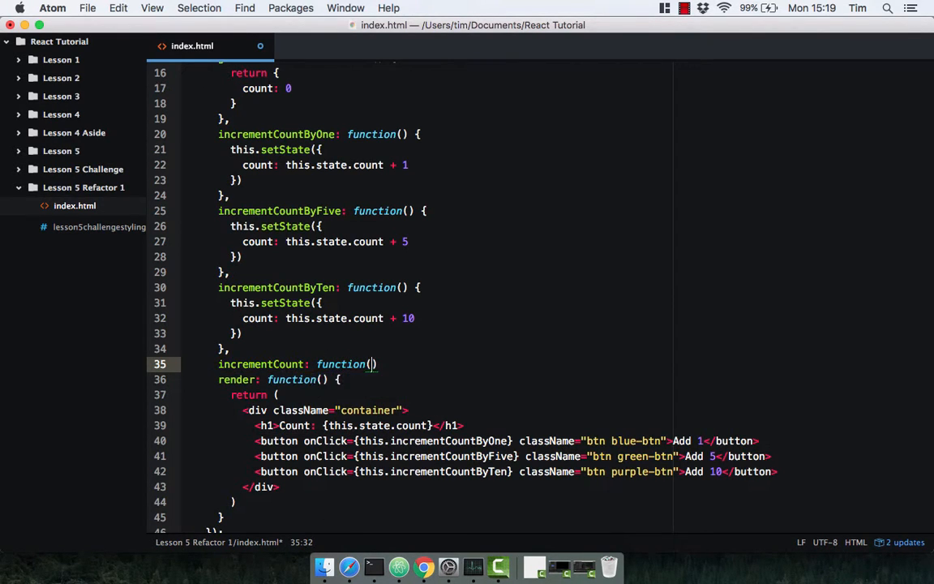
text(va)
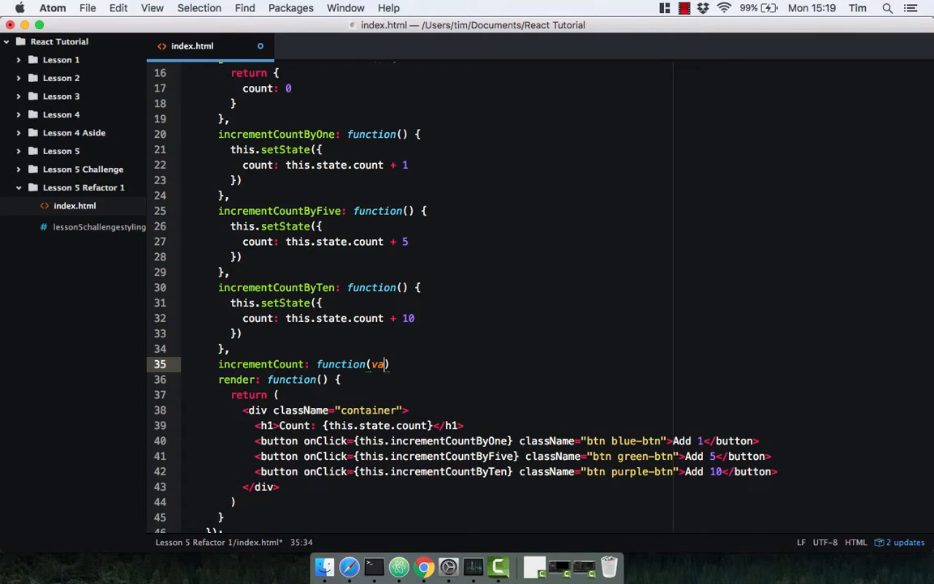
text(lue) {)
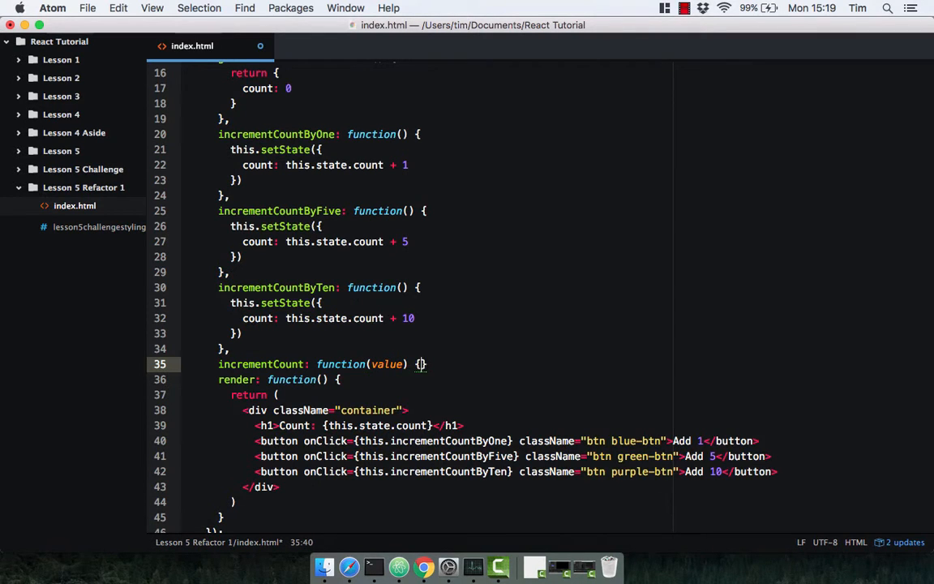
text(},)
key(enter)
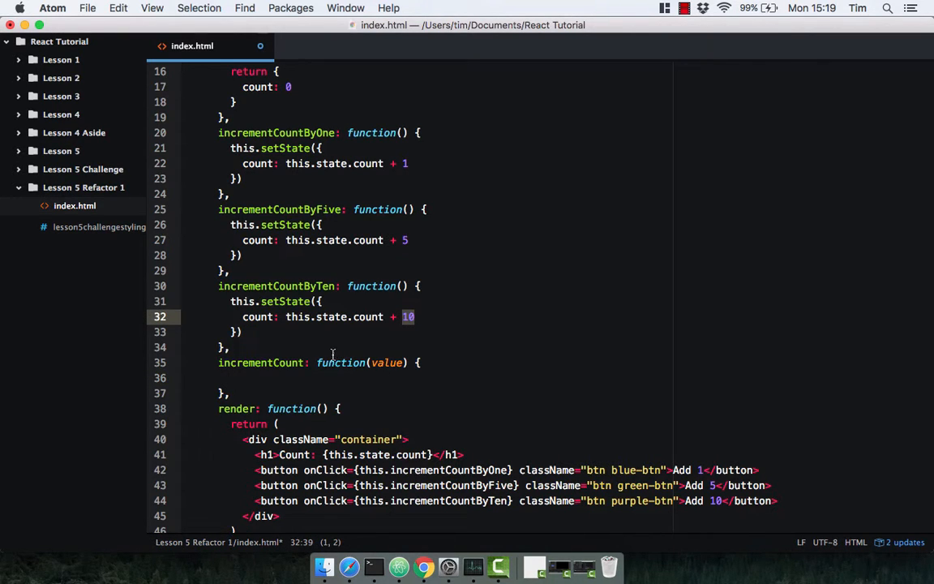
Step: Call this.setState({count: this.state.count + value}) inside incrementCount
text(this.setSt)
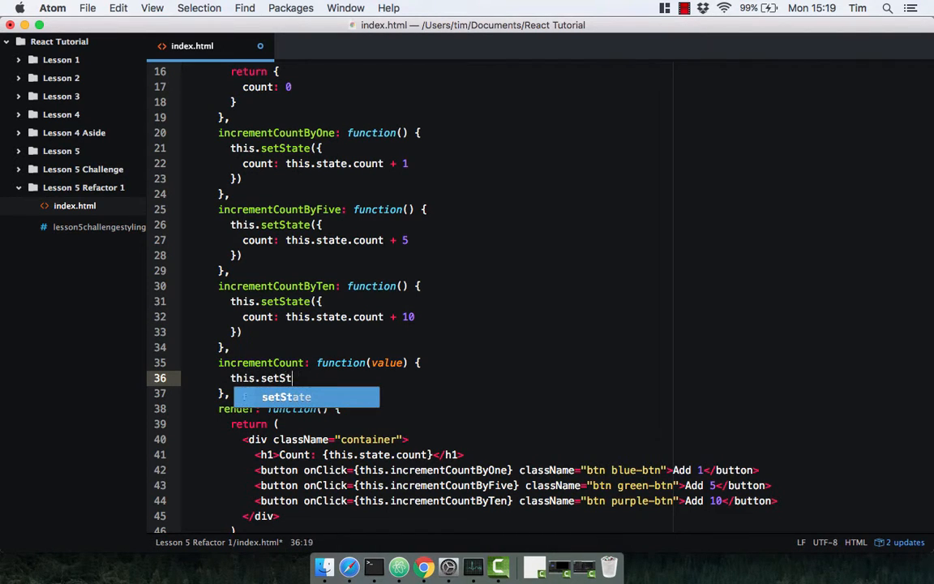
key(tab)
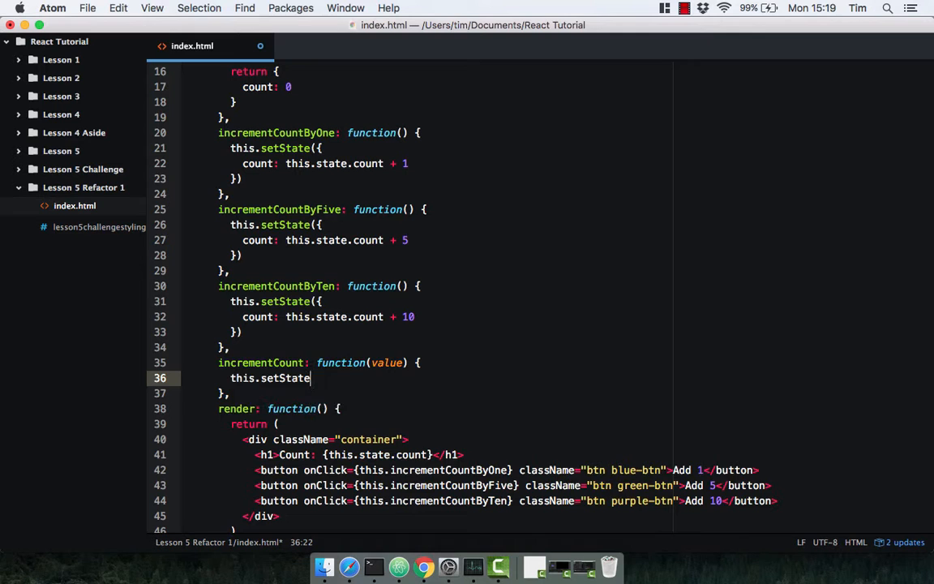
text(({)
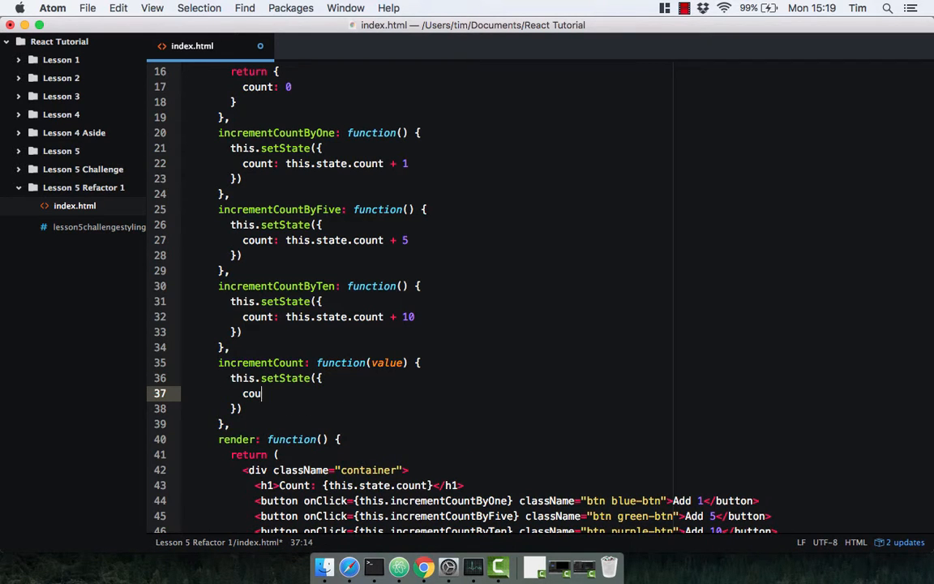
text(nt: this.)
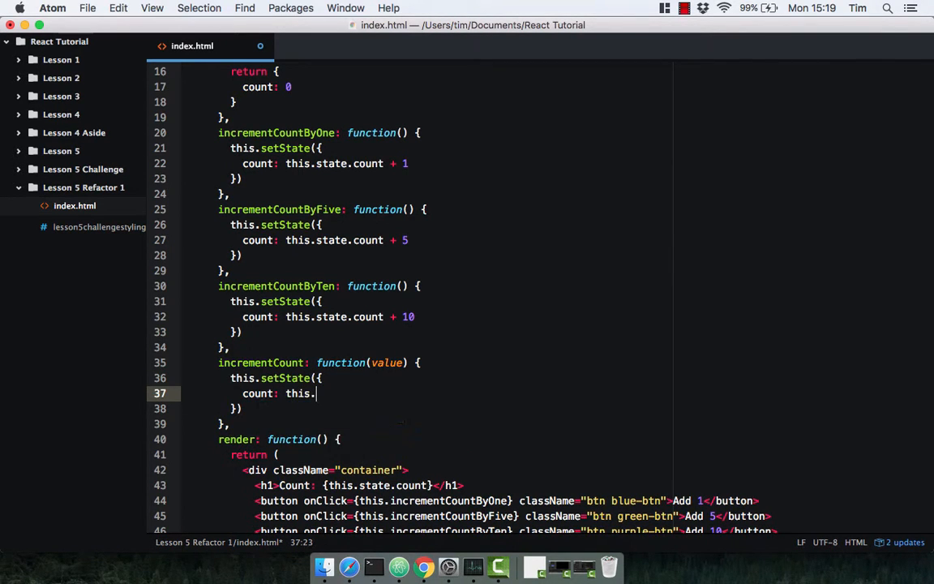
text(state.count)
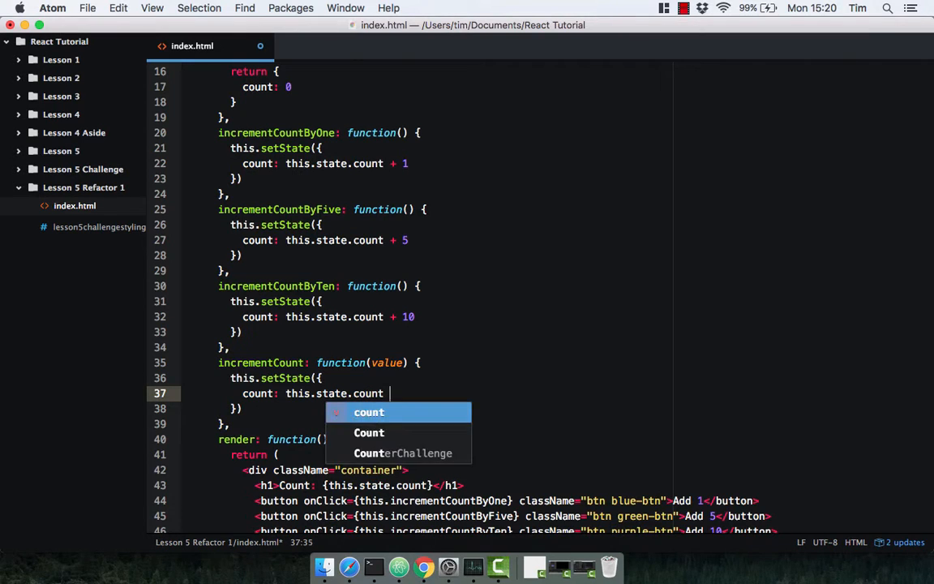
text(+ value)
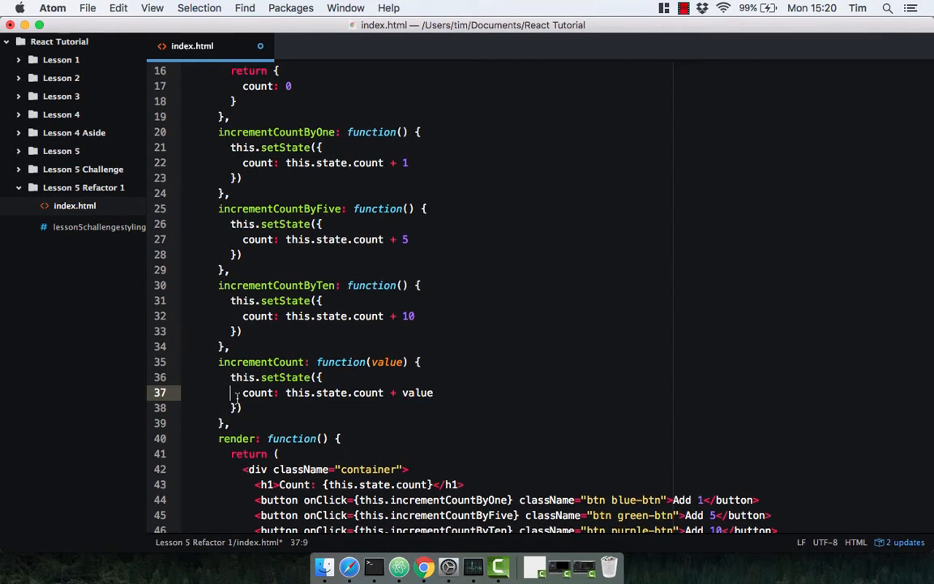
scroll(down, 3)
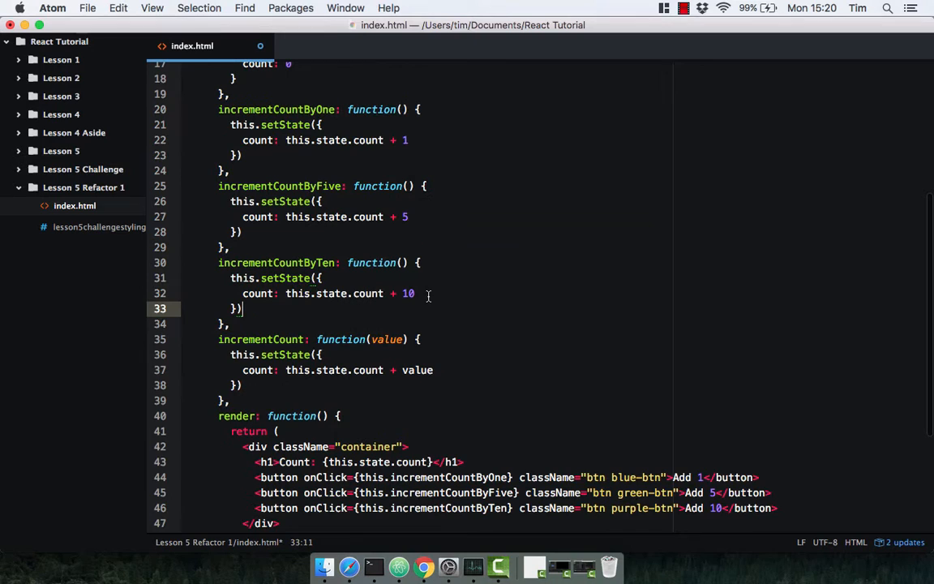
Step: Change the Add 1 button's onClick to this.incrementCount.bind(this, 1)
double_click(408, 293)
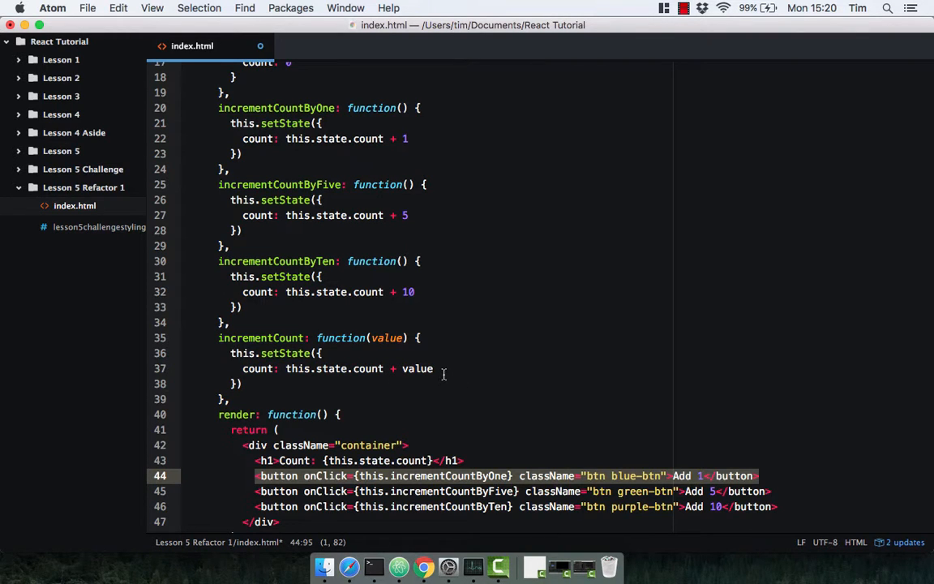
mouse_move(484, 404)
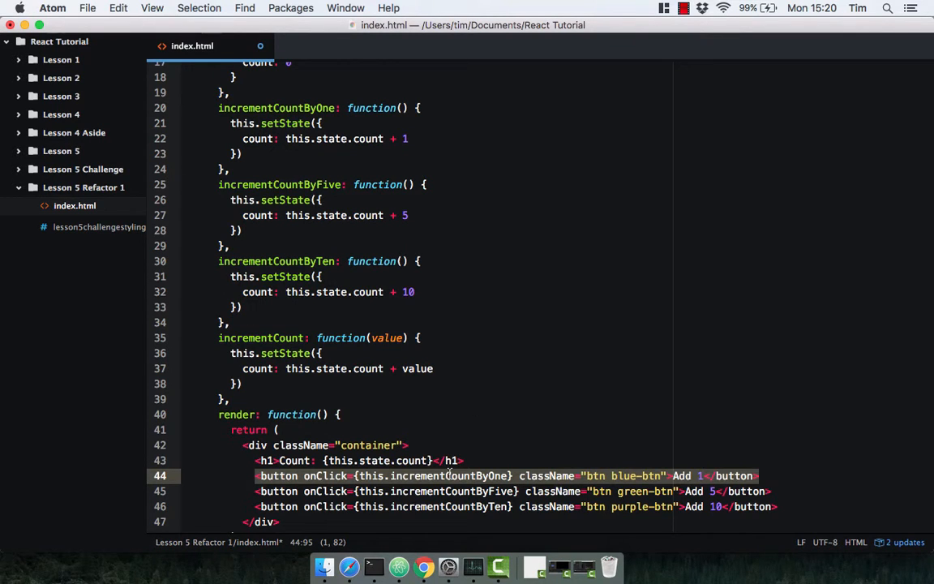
click(451, 476)
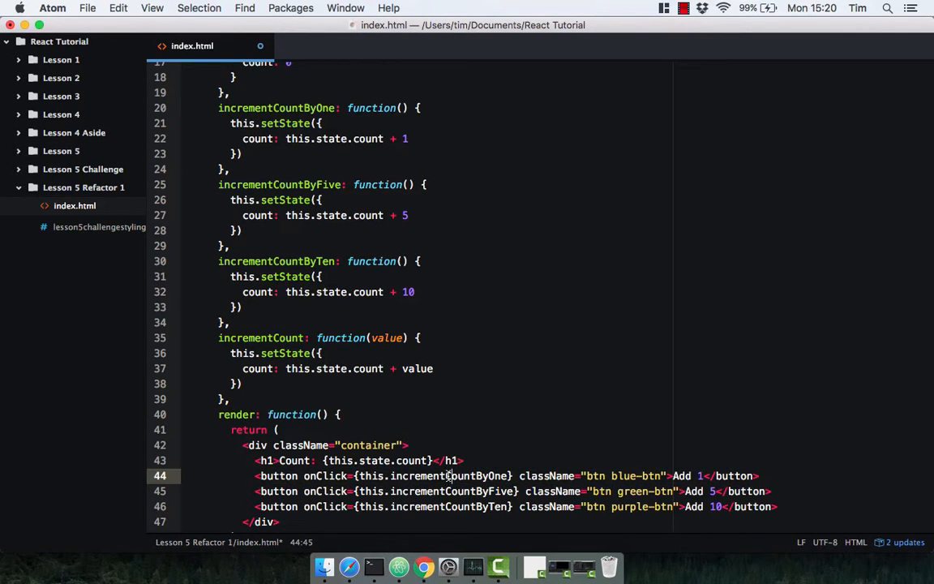
mouse_move(510, 476)
text(.bind)
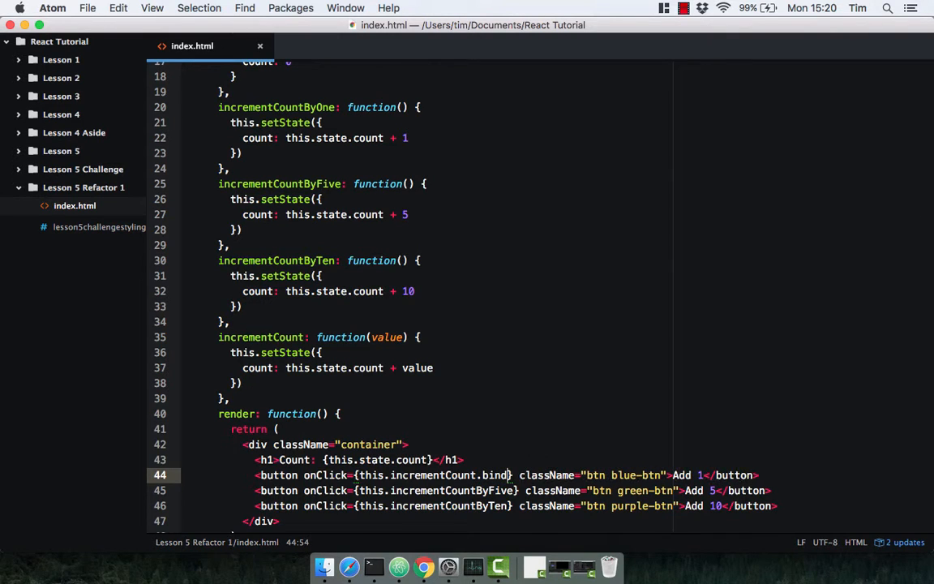
text(())
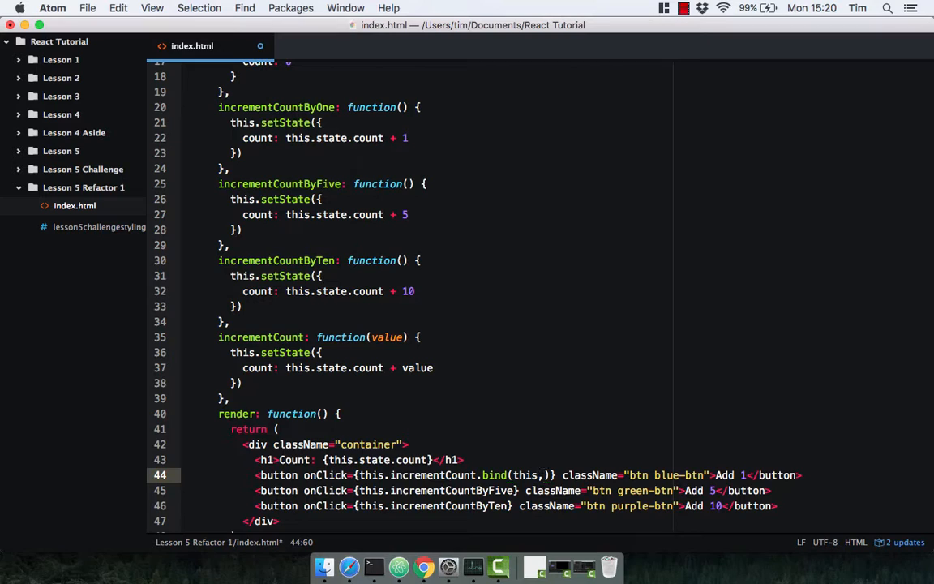
text(1)
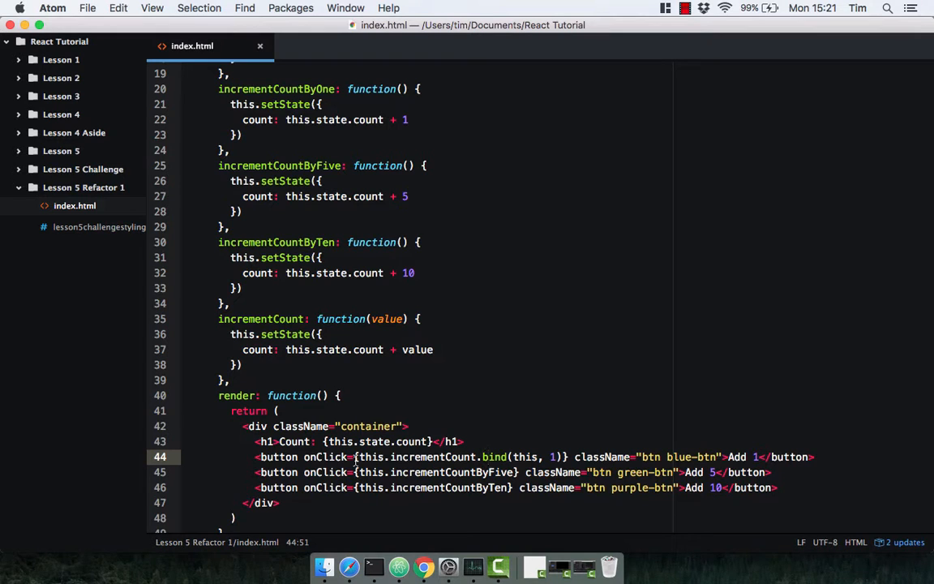
double_click(524, 457)
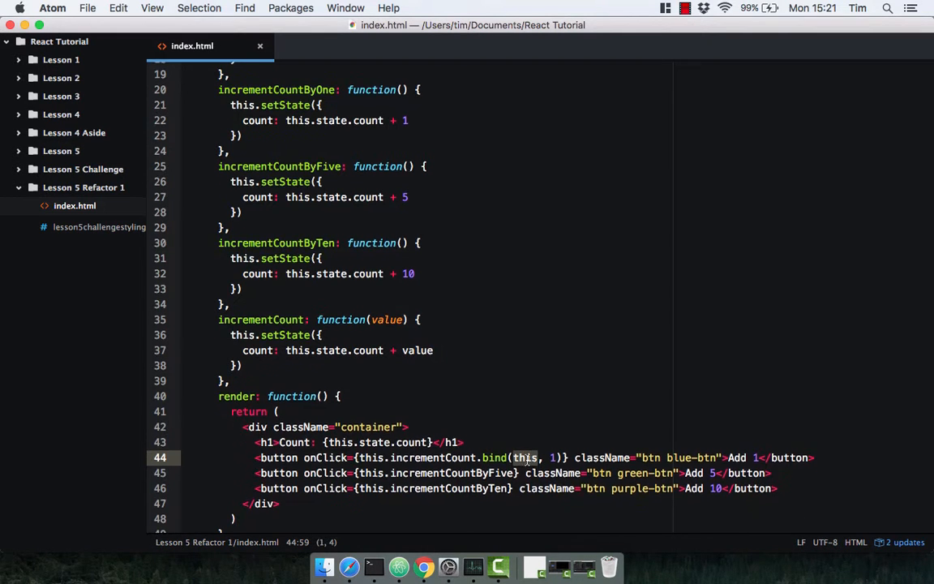
scroll(down, 3)
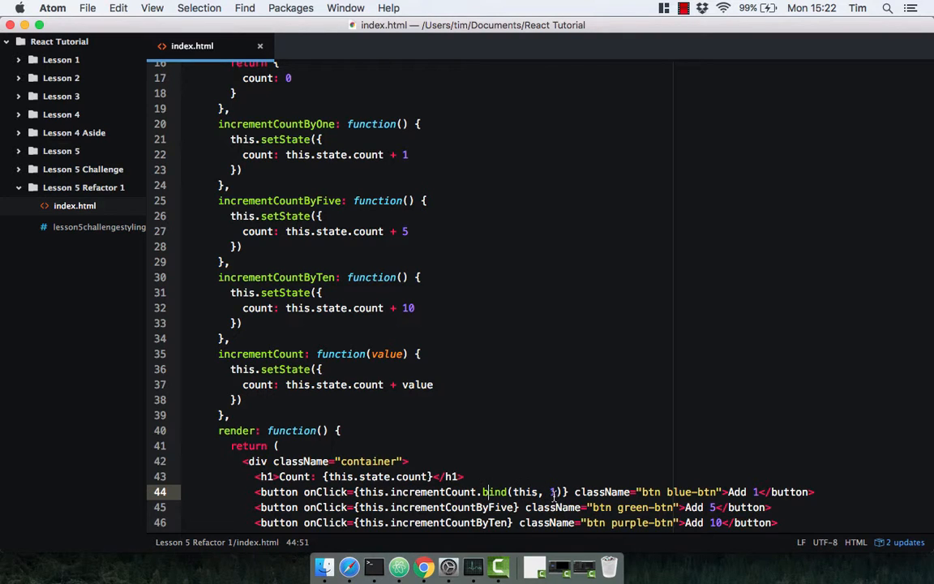
text(1)
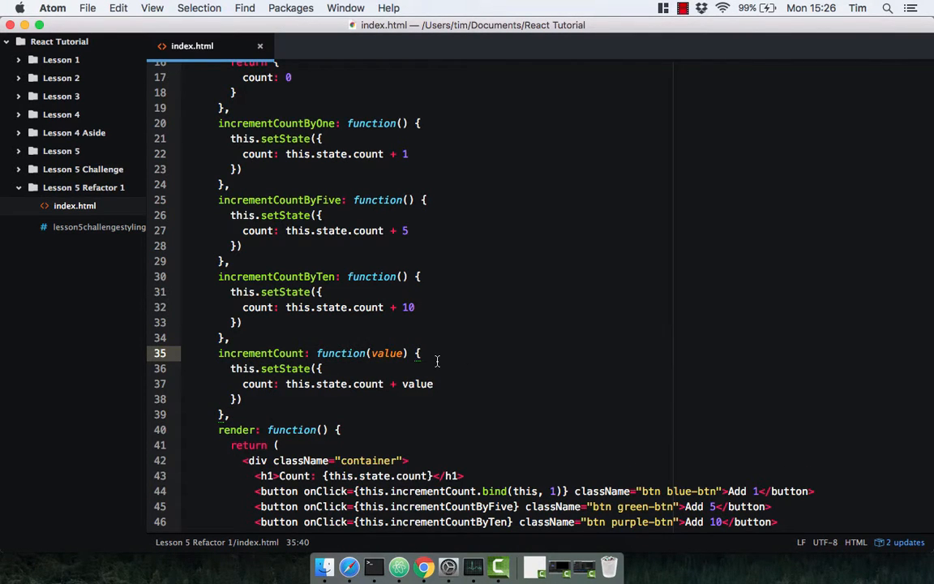
Step: Add console.log(this) to incrementCount and switch to Chrome to test
text(console.)
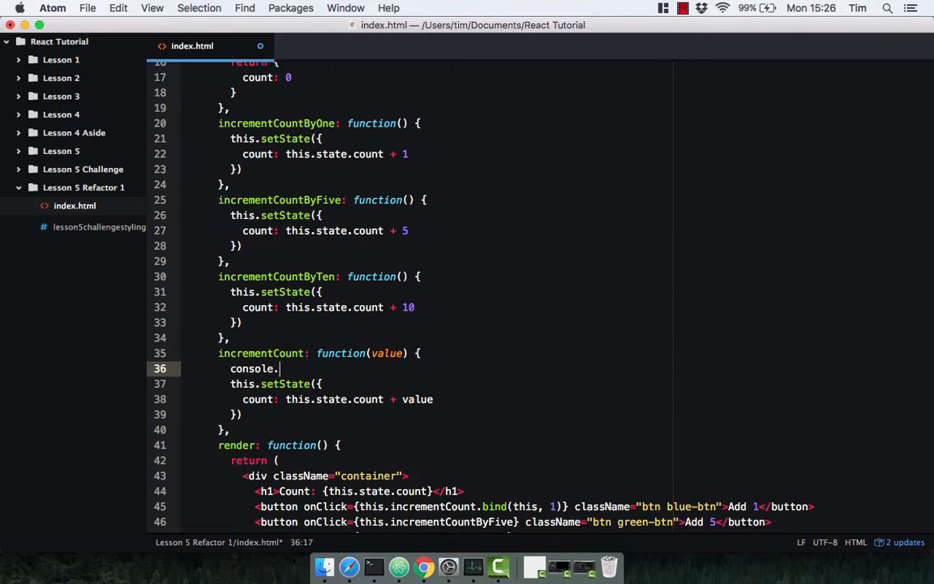
text(log(this)
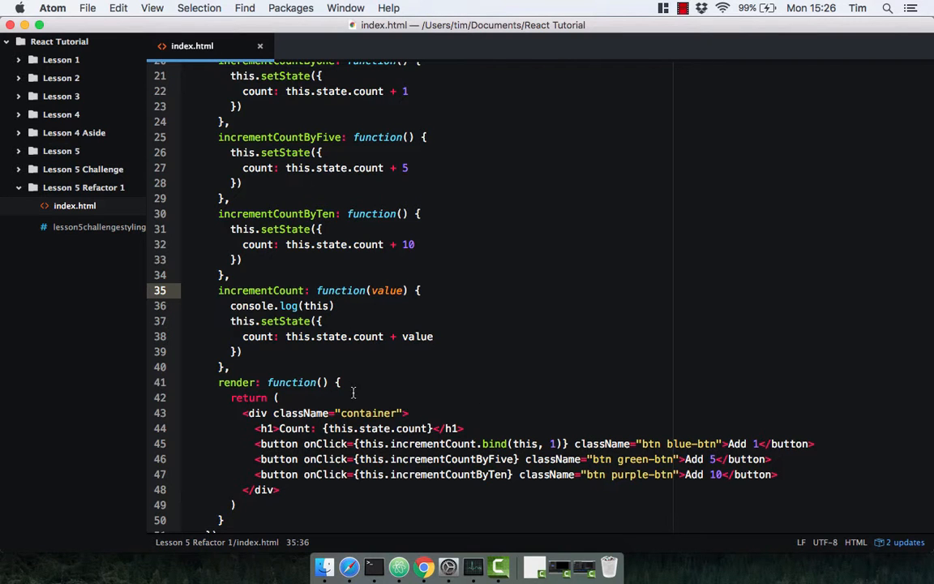
click(422, 566)
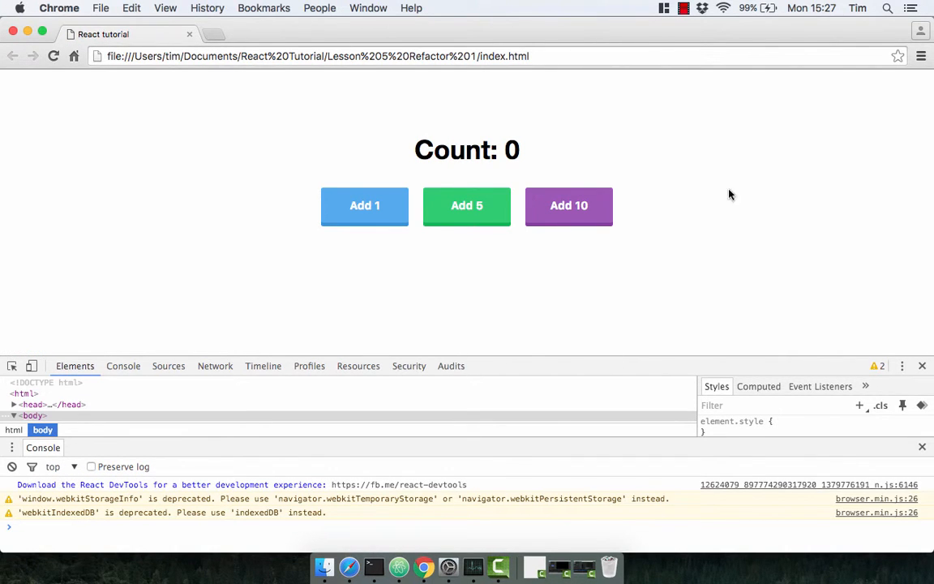
mouse_move(467, 216)
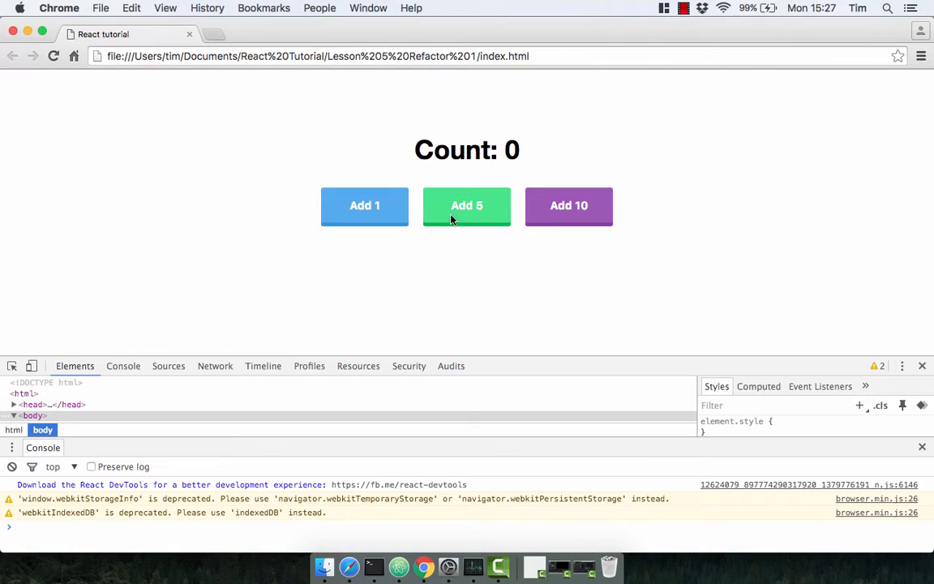
Step: Click Add 5, Add 10 and Add 1, then expand the logged component object in the console
click(467, 205)
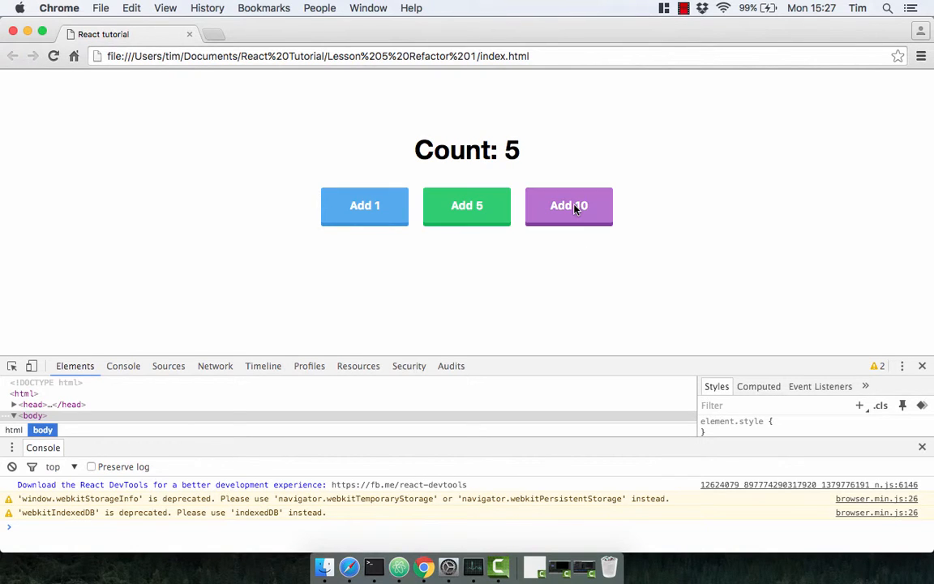
click(568, 205)
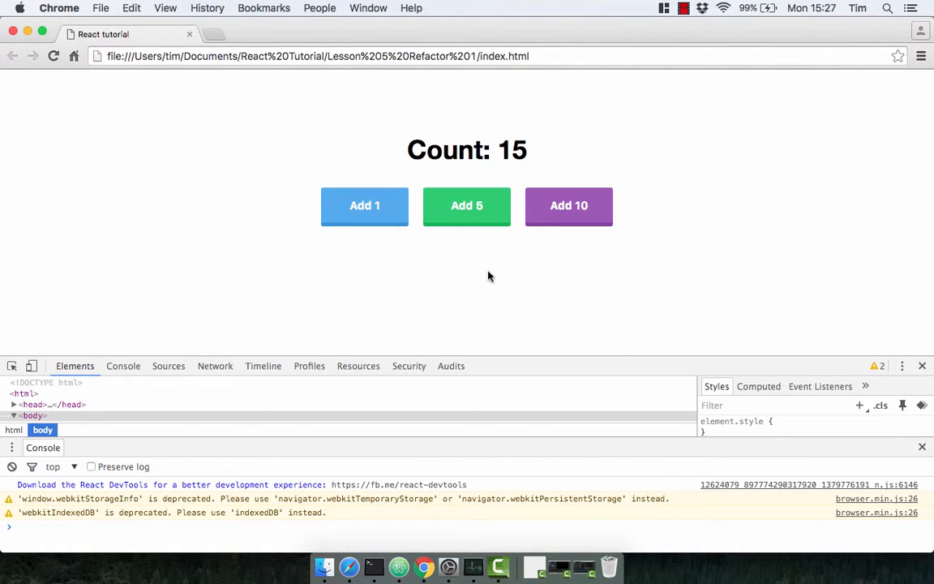
mouse_move(365, 205)
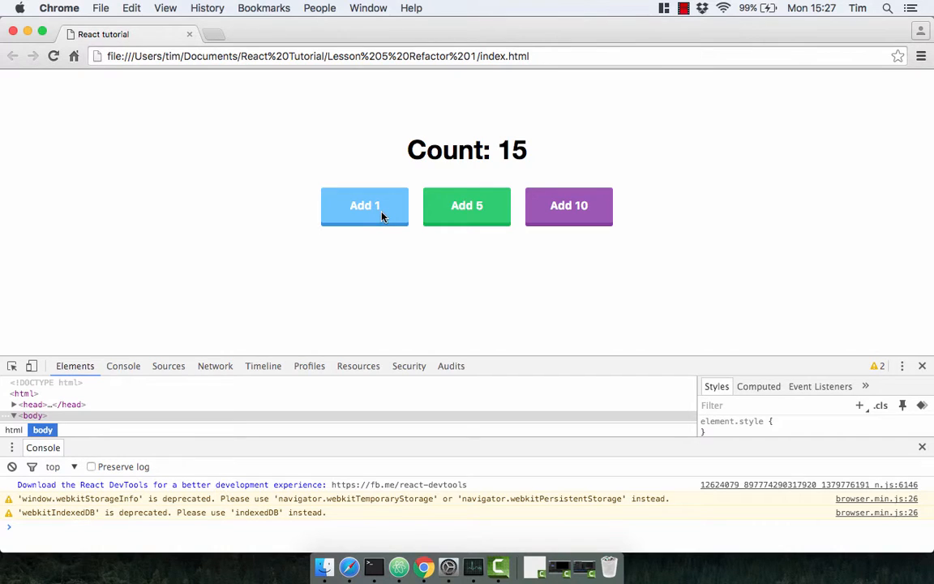
click(364, 205)
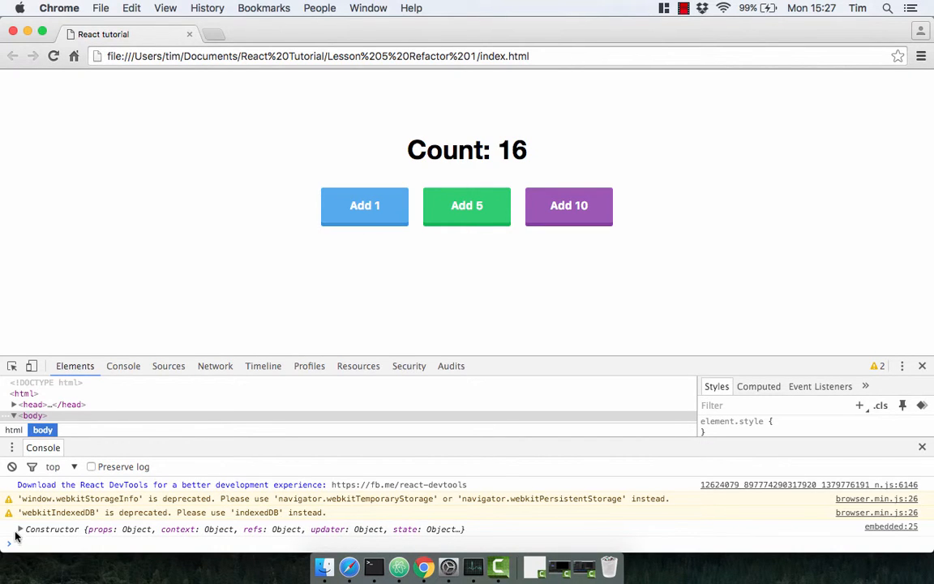
click(243, 529)
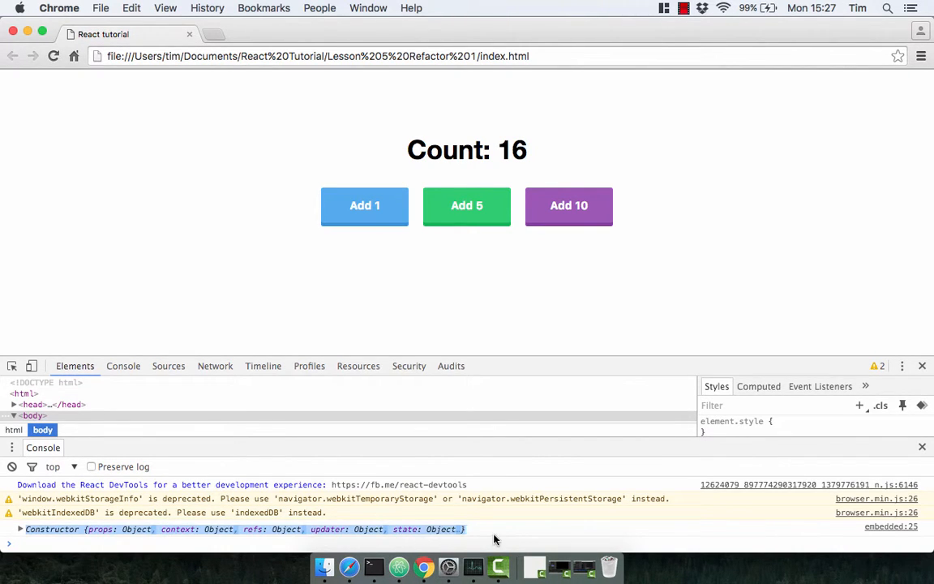
click(20, 528)
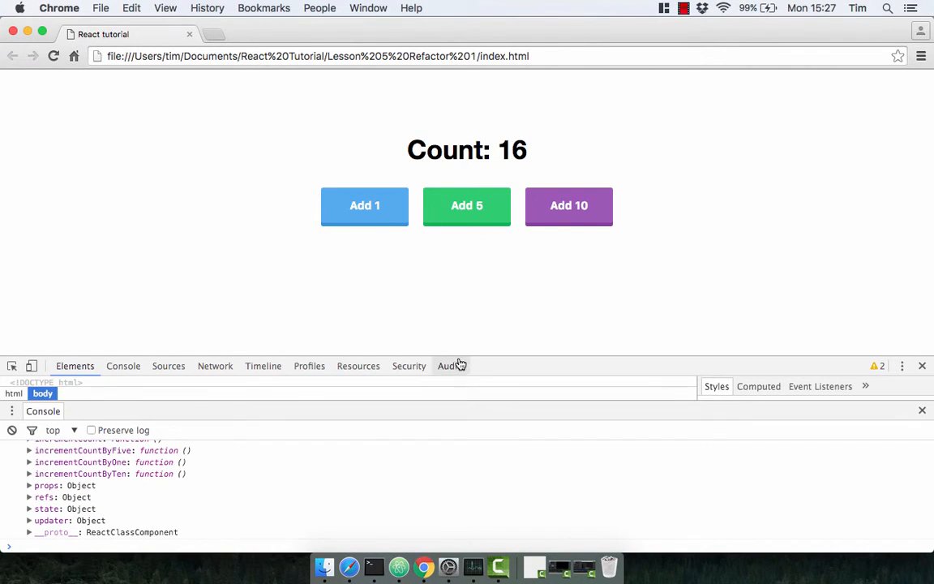
Step: Enlarge the console, expand the component's state to read count, and add 1 again
click(450, 366)
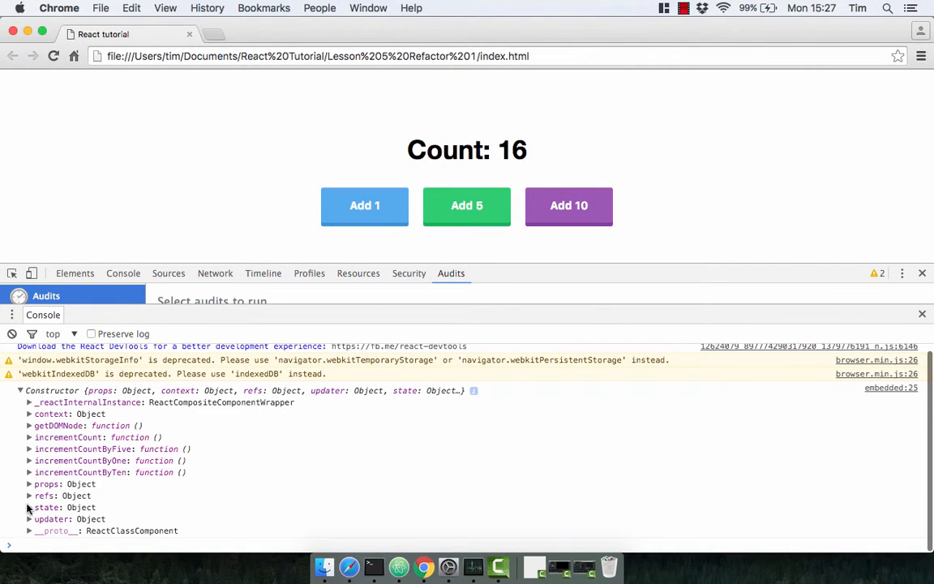
click(29, 507)
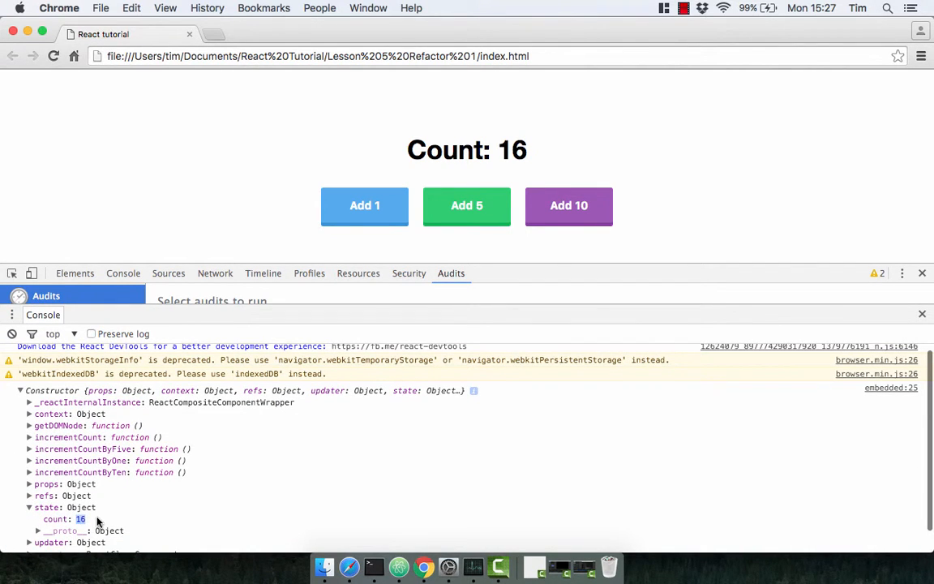
click(30, 483)
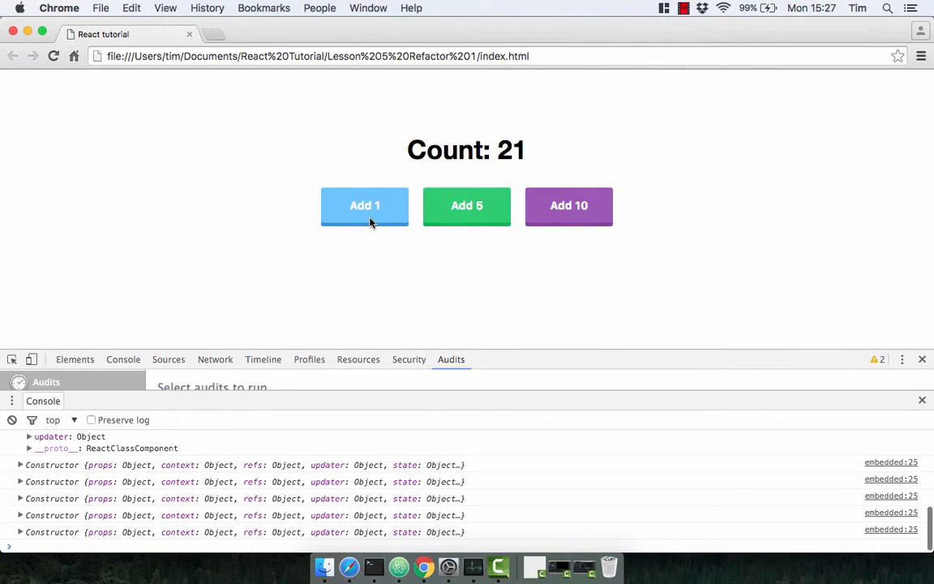
click(364, 206)
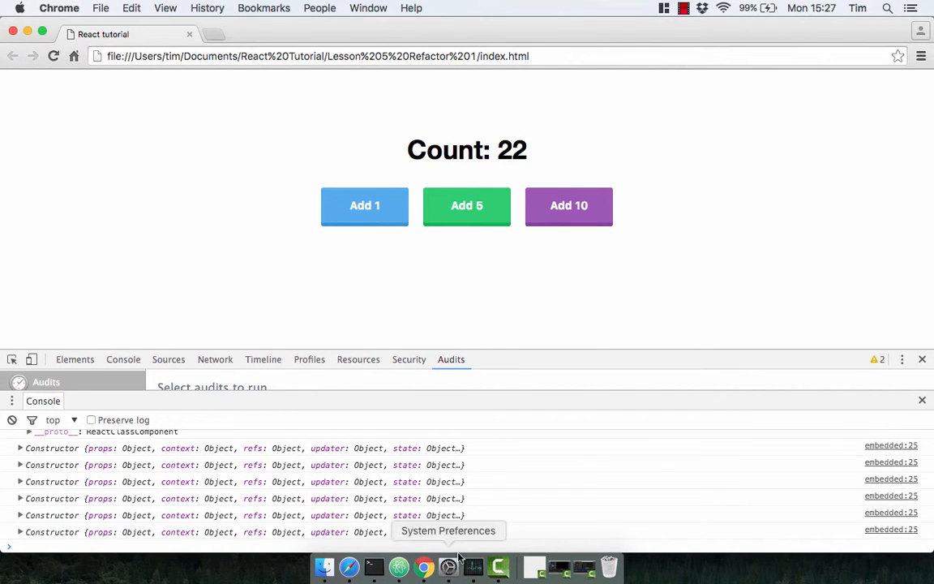
Step: Back in Atom, change the Add 1 binding from 1 to 1000
click(374, 567)
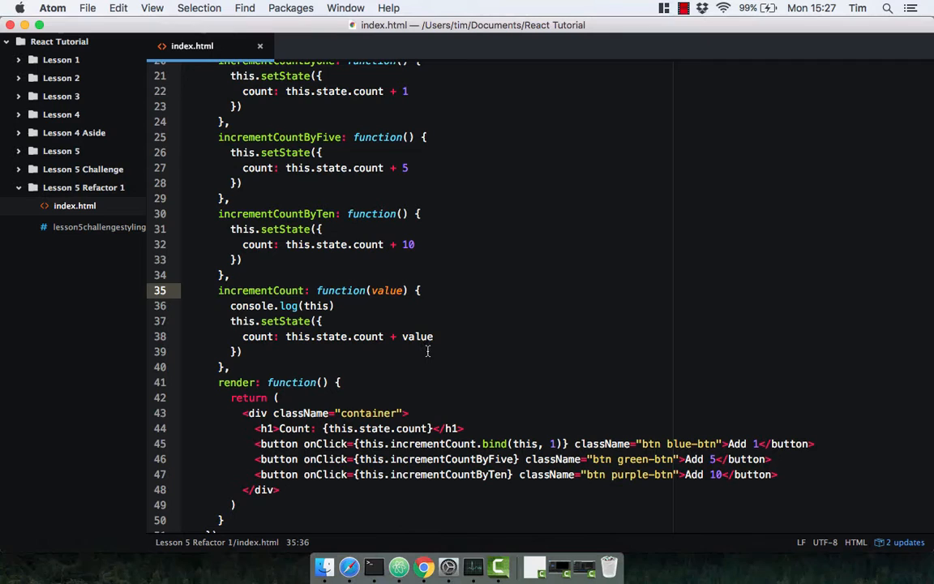
text(00)
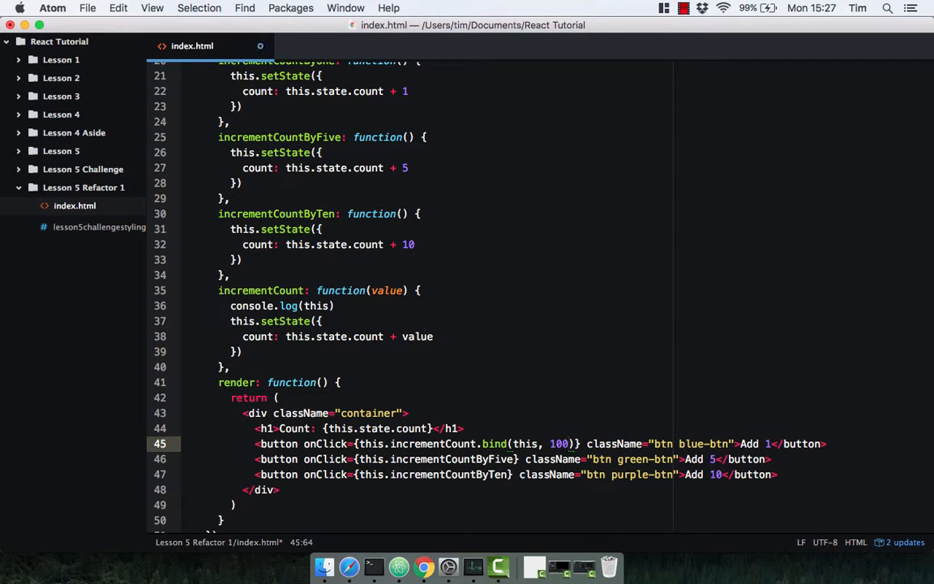
text(0)
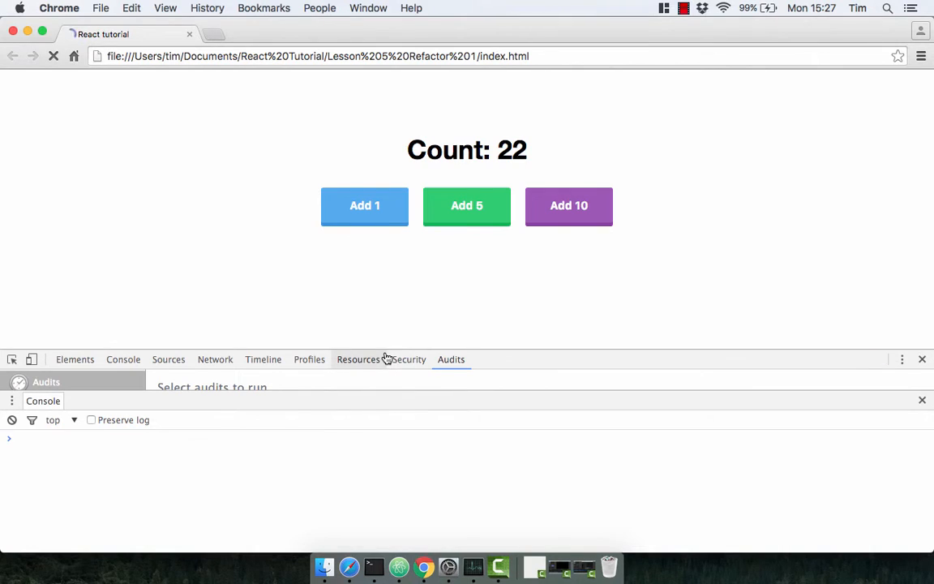
Step: Click Add 1 on the reloaded page so the count jumps to 1000
click(54, 56)
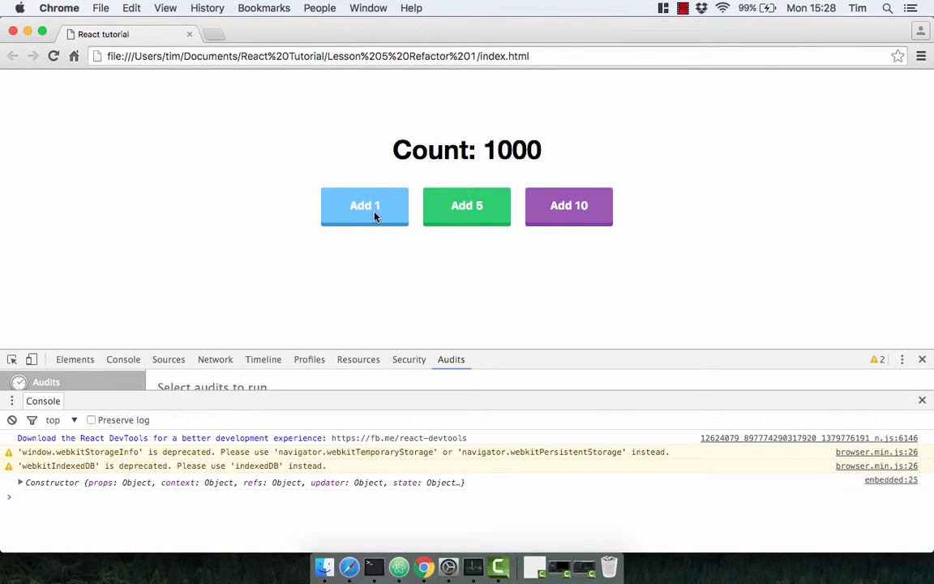
mouse_move(414, 324)
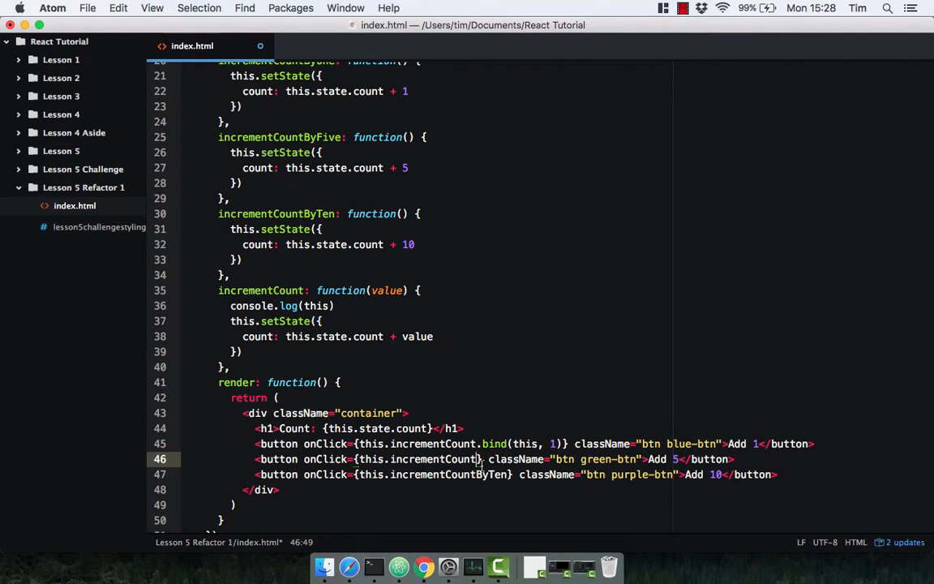
Step: Rebind Add 5 and Add 10 to incrementCount.bind(this, 5) and bind(this, 10)
text(.bind())
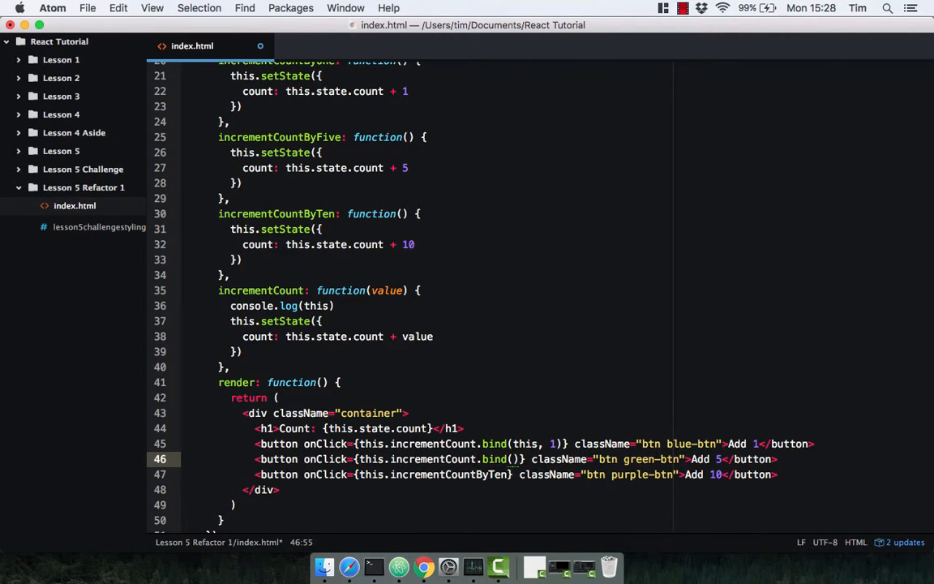
text(this,)
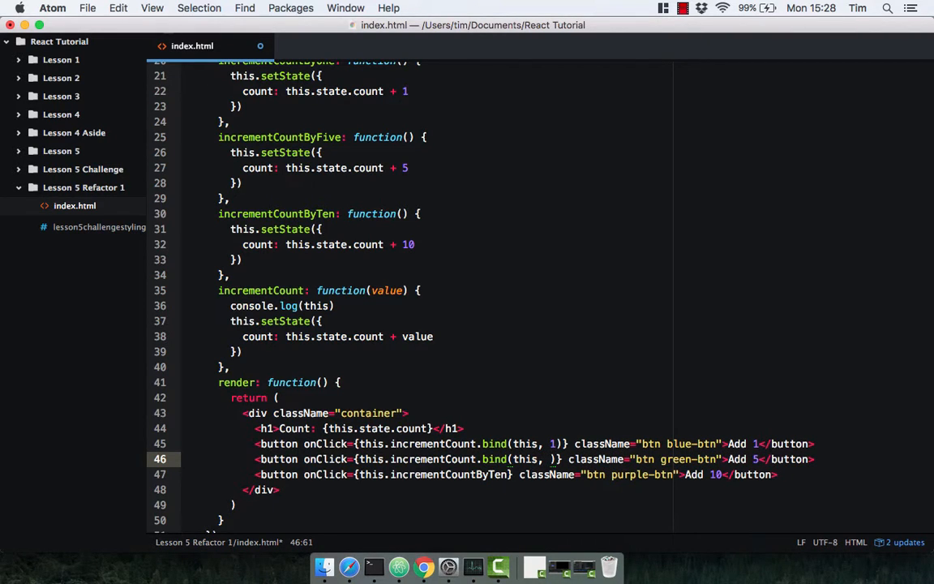
text(5)
click(516, 474)
text(.bind(this, )
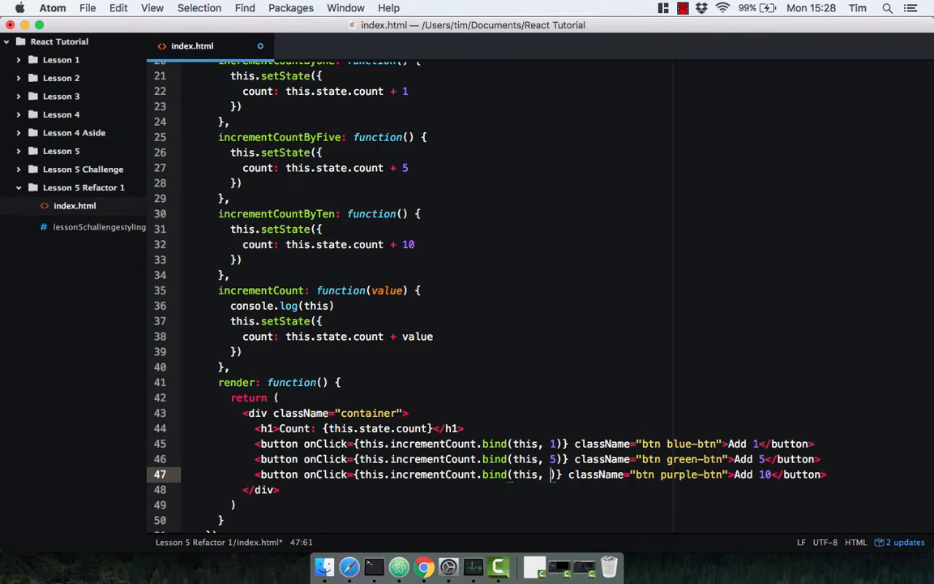
text(10)
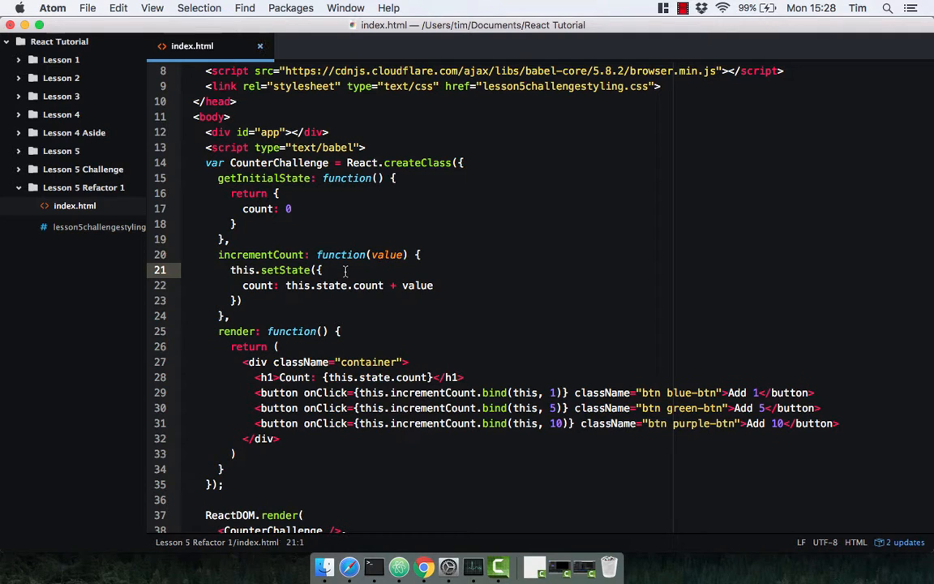
Step: Switch to Chrome and click Add 5 and Add 10 to confirm the refactored counter
click(424, 566)
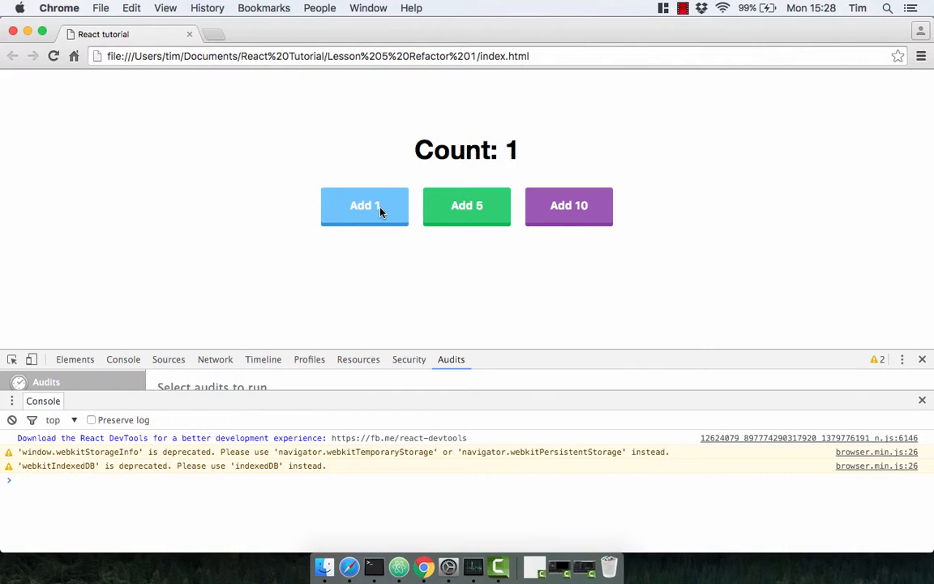
click(466, 205)
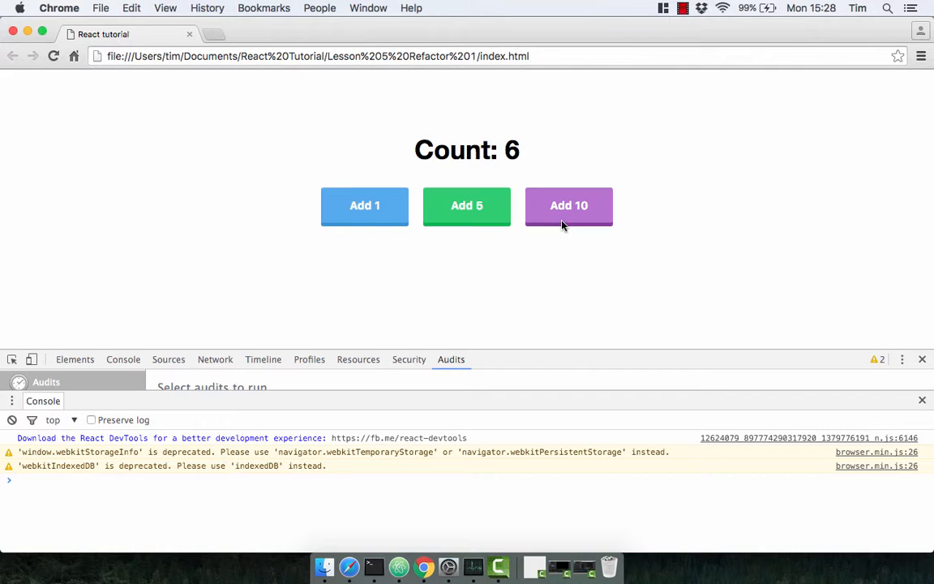
click(568, 205)
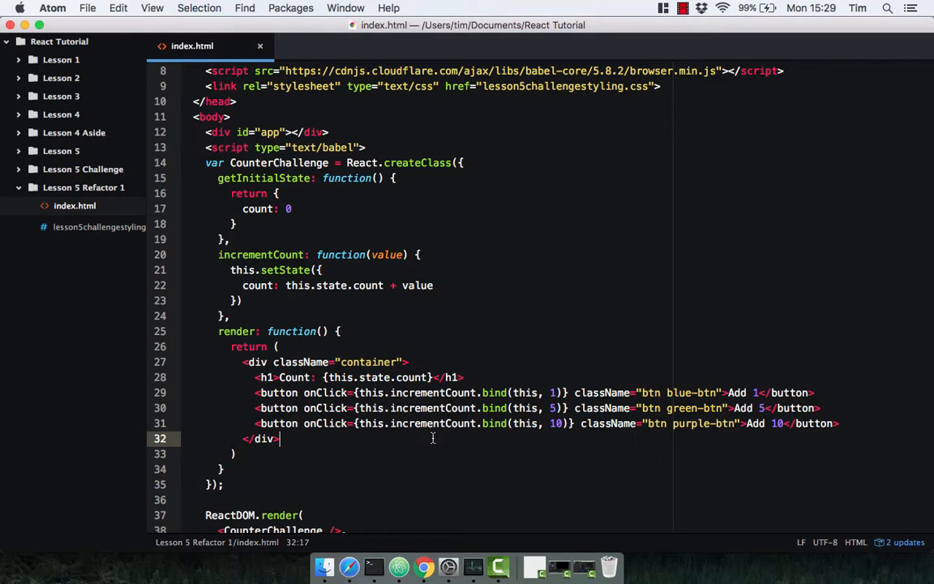
scroll(down, 3)
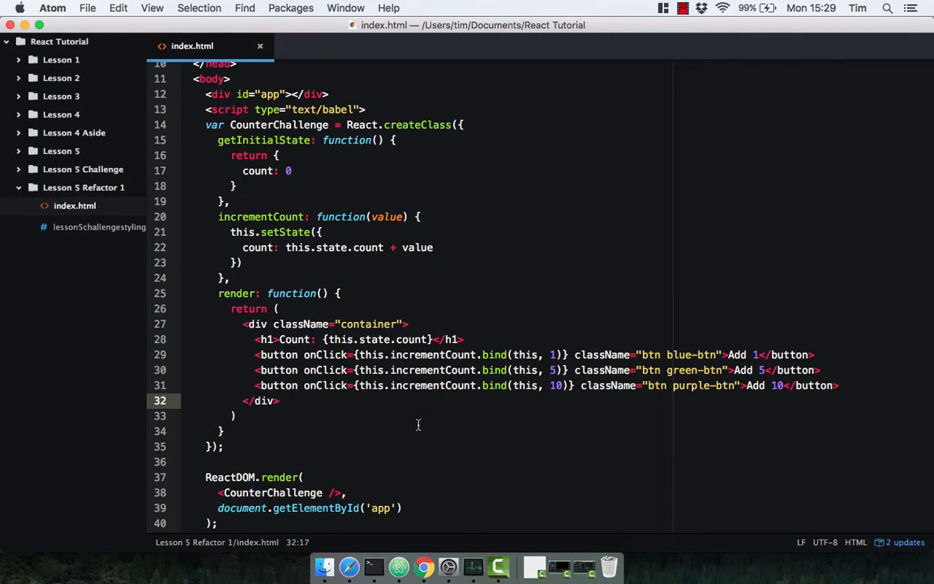
click(280, 401)
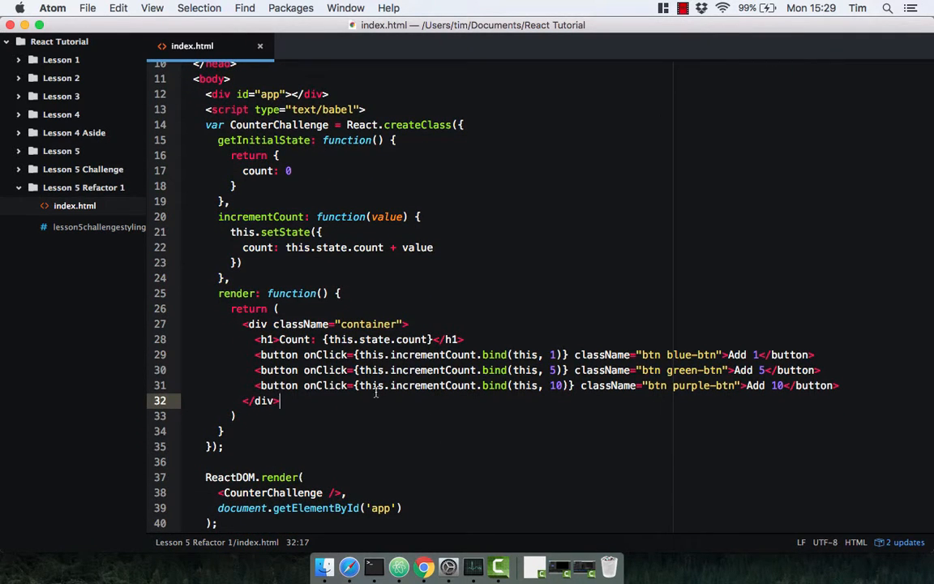